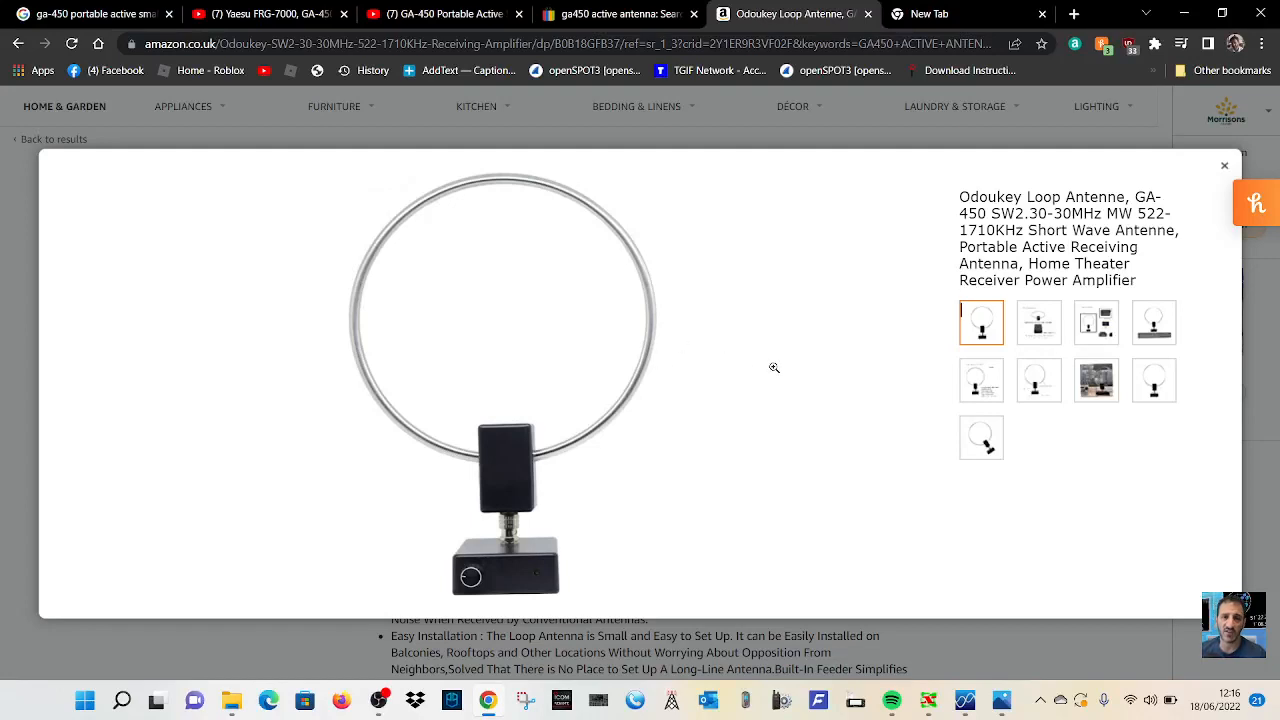
mouse_move(838, 375)
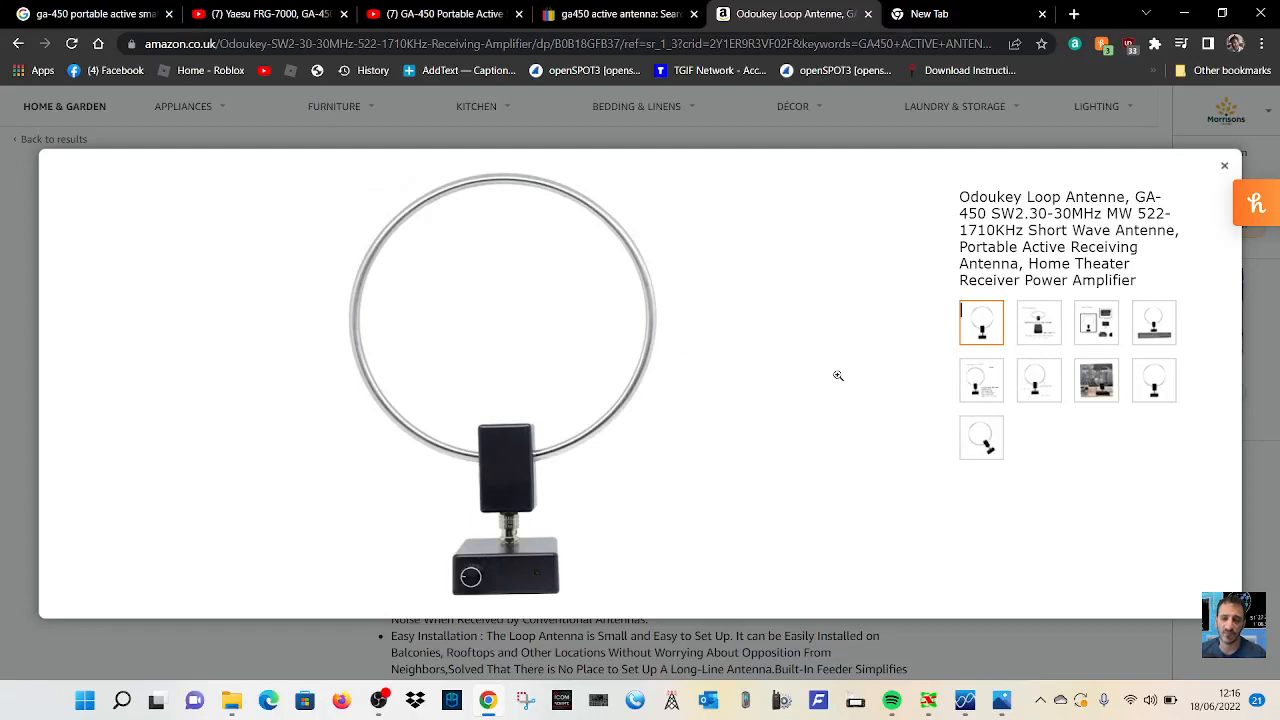
Step: Browse the Odoukey GA-450 accessories, front and angled photos, then switch to the Yaesu FRG-7000 video
left_click(1038, 322)
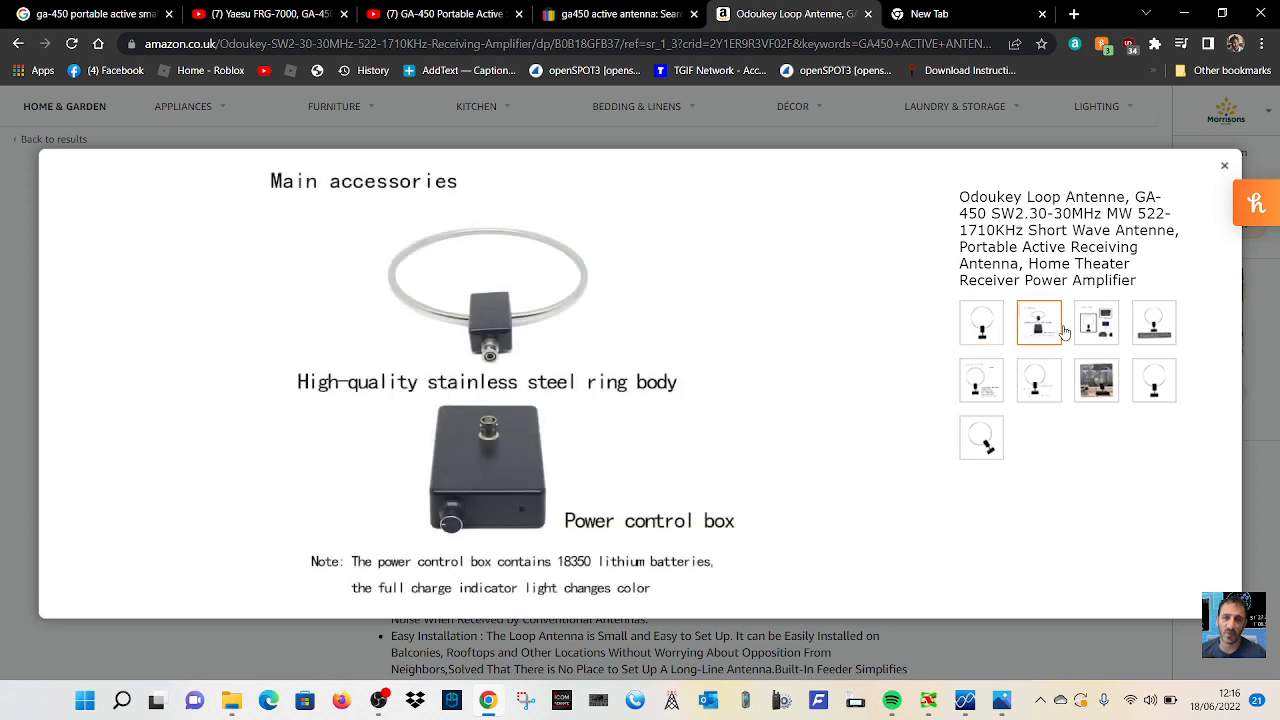
left_click(1153, 322)
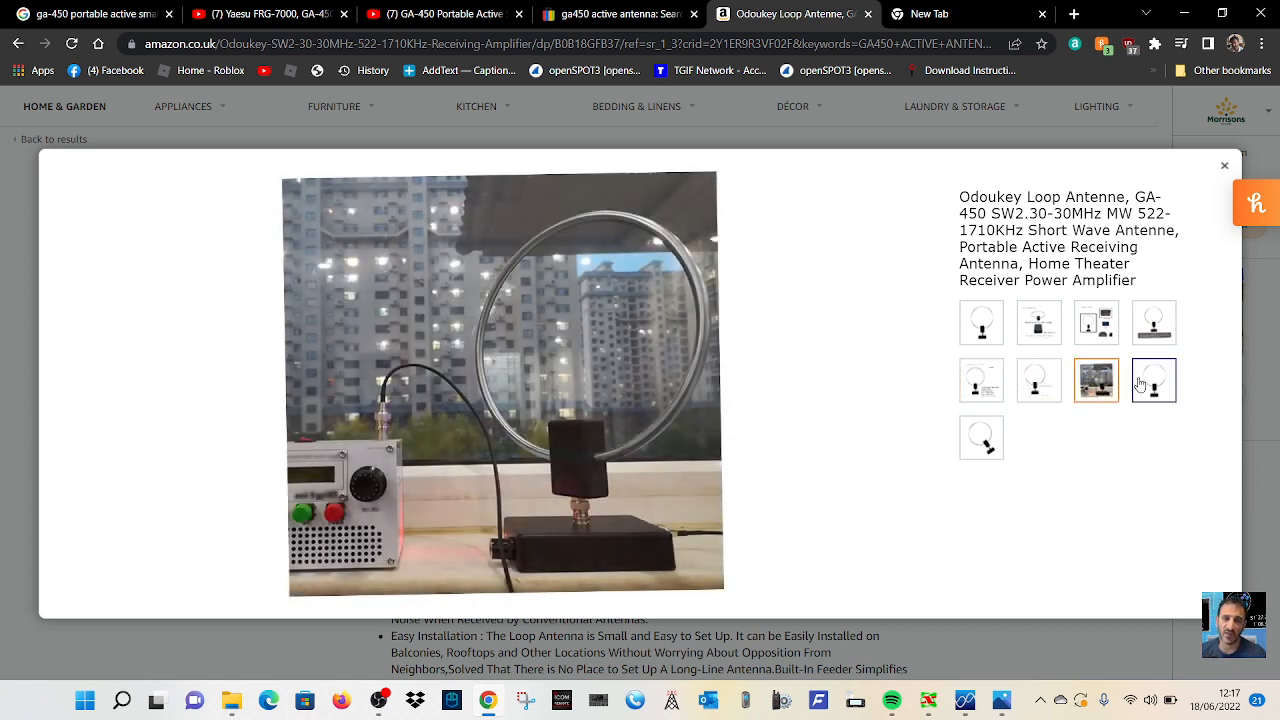
left_click(1153, 380)
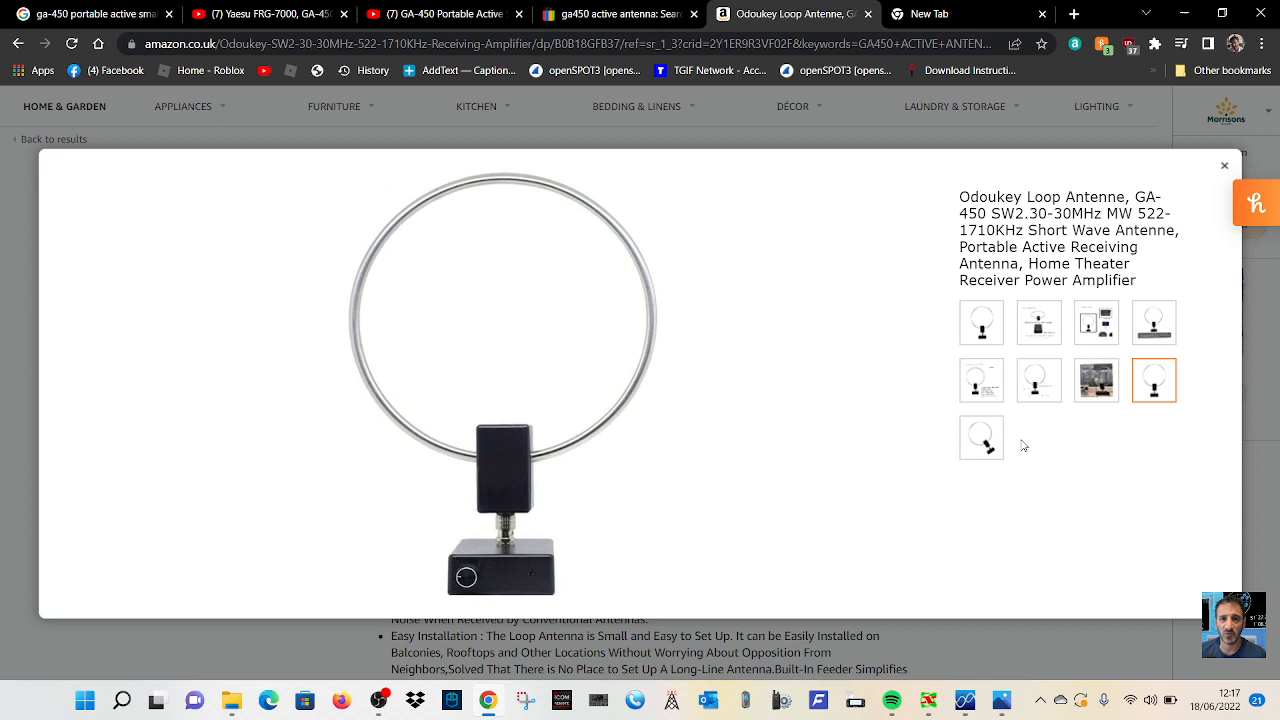
left_click(981, 437)
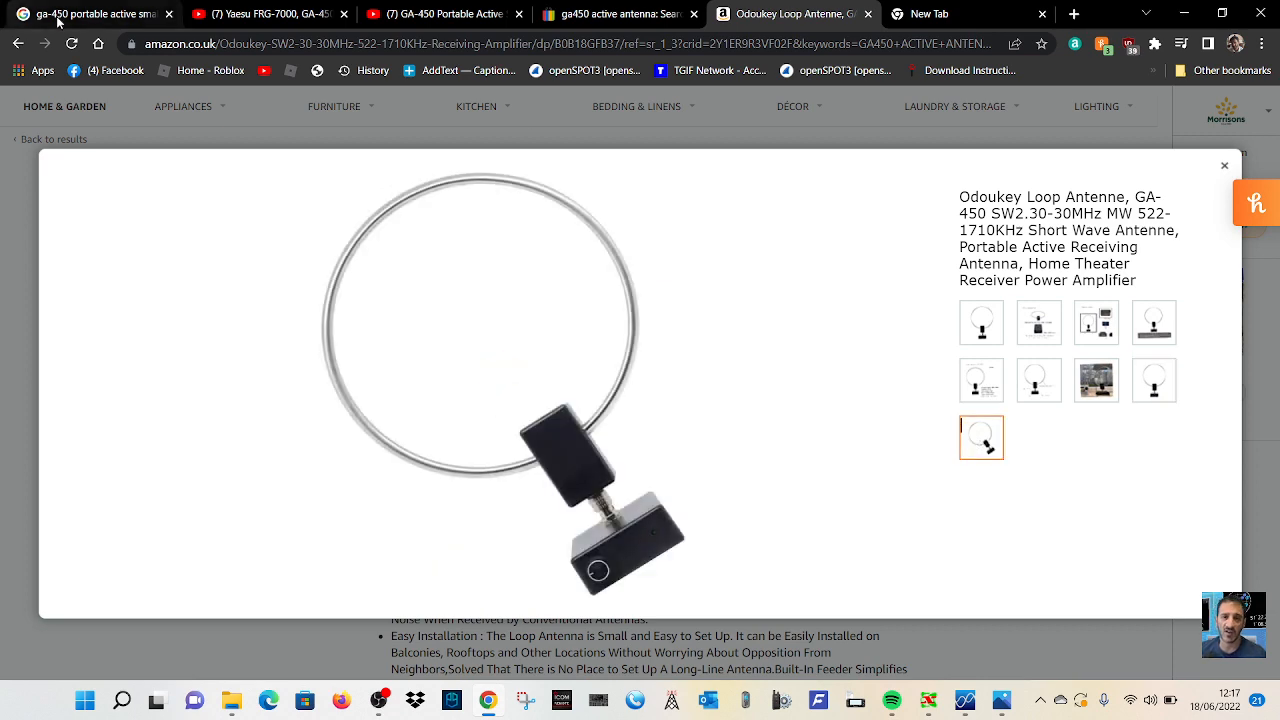
left_click(265, 14)
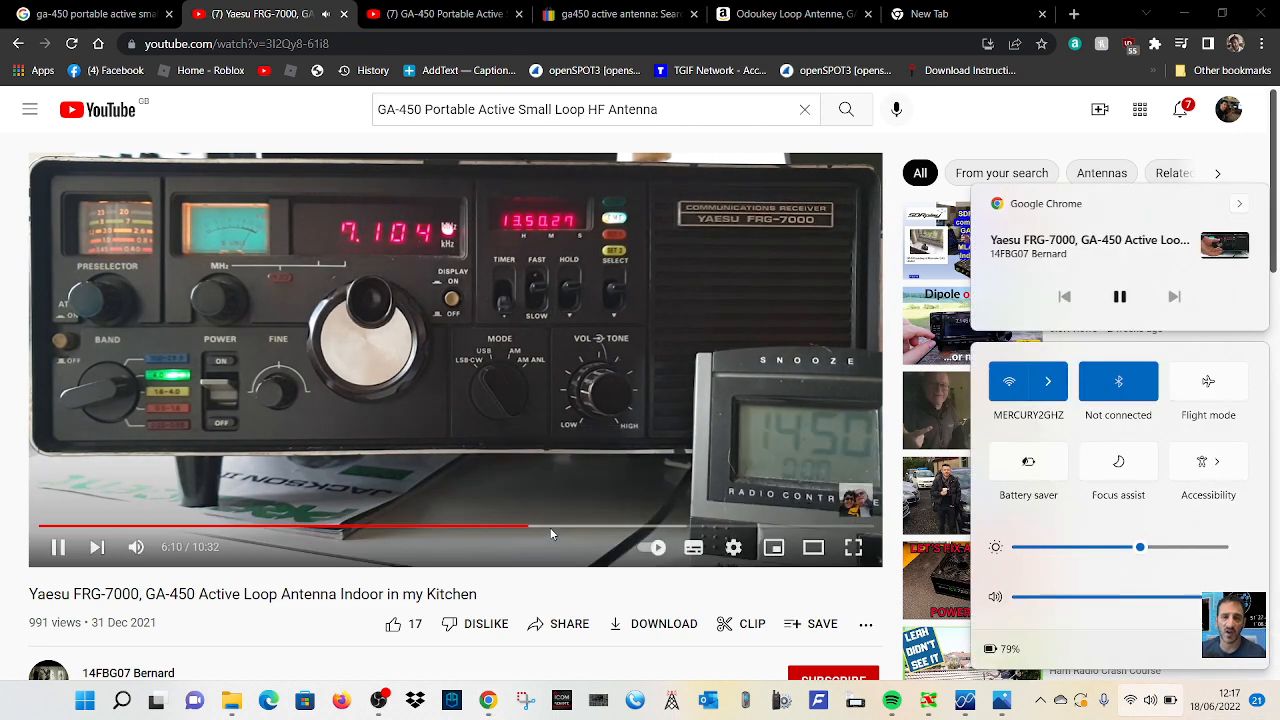
Step: Play the GA-450 Portable Active Small Loop HF Antenna review, then return to Amazon
left_click(445, 13)
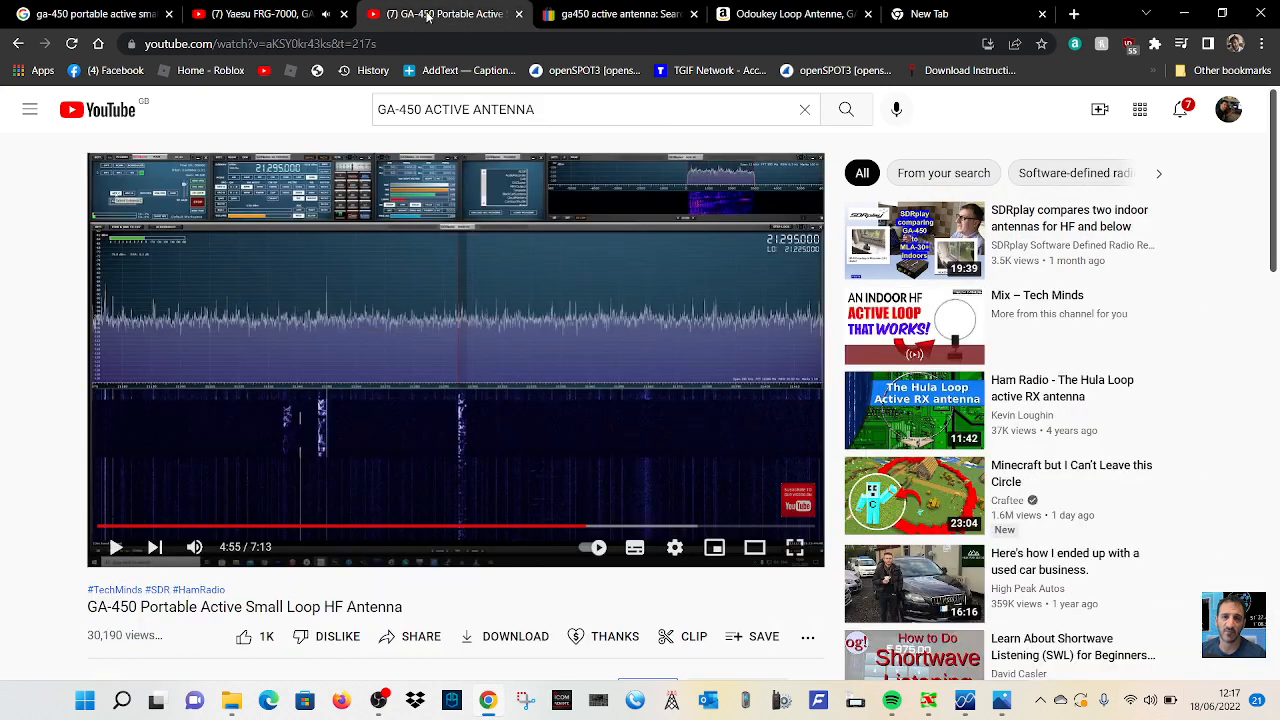
left_click(116, 547)
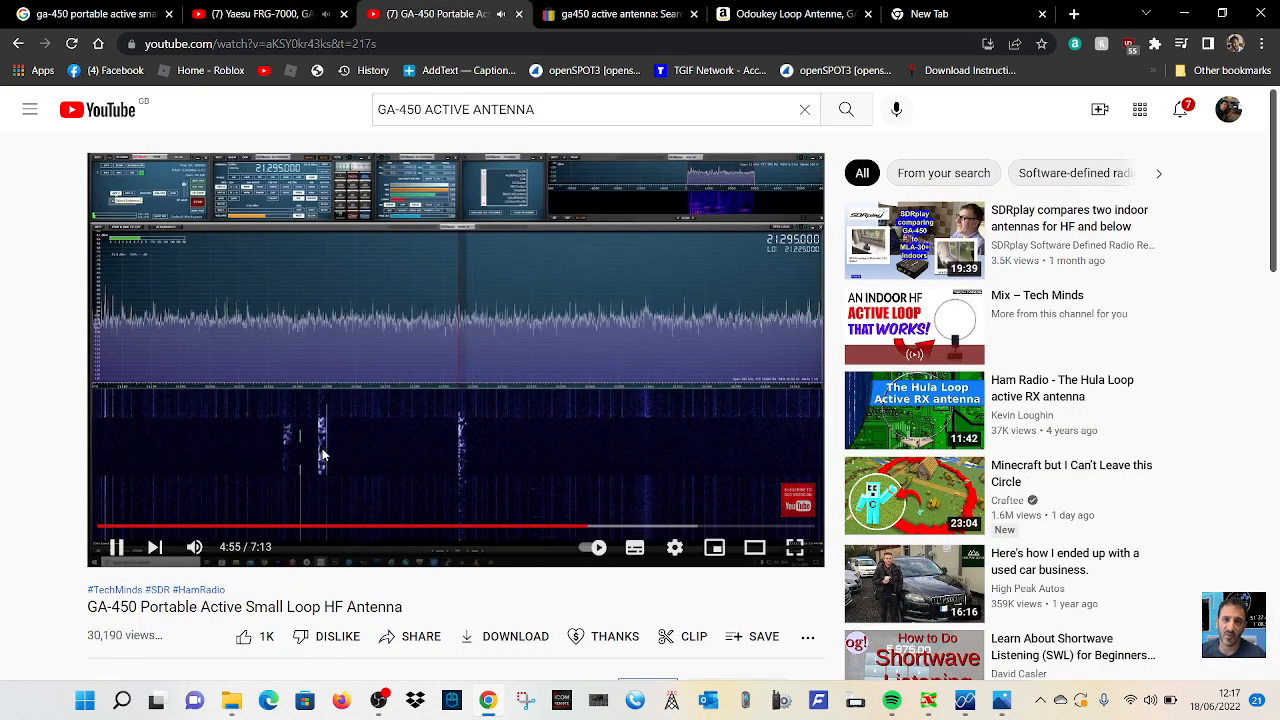
mouse_move(521, 527)
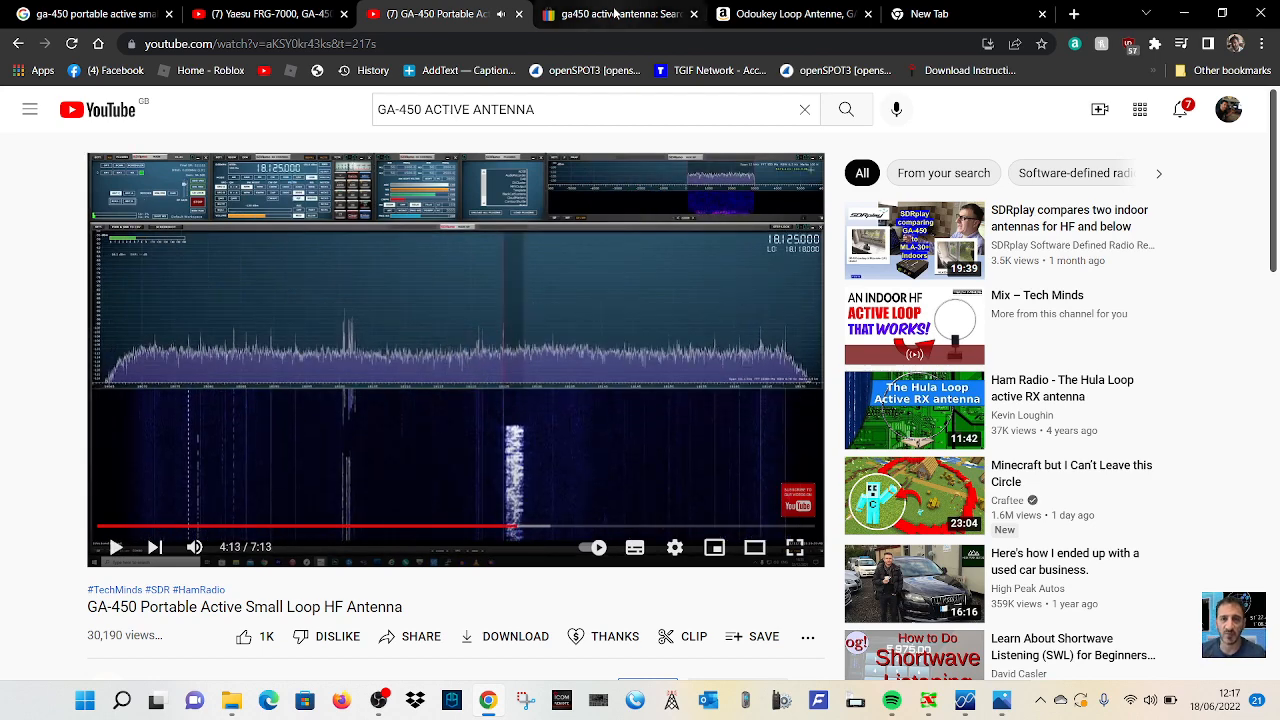
left_click(620, 13)
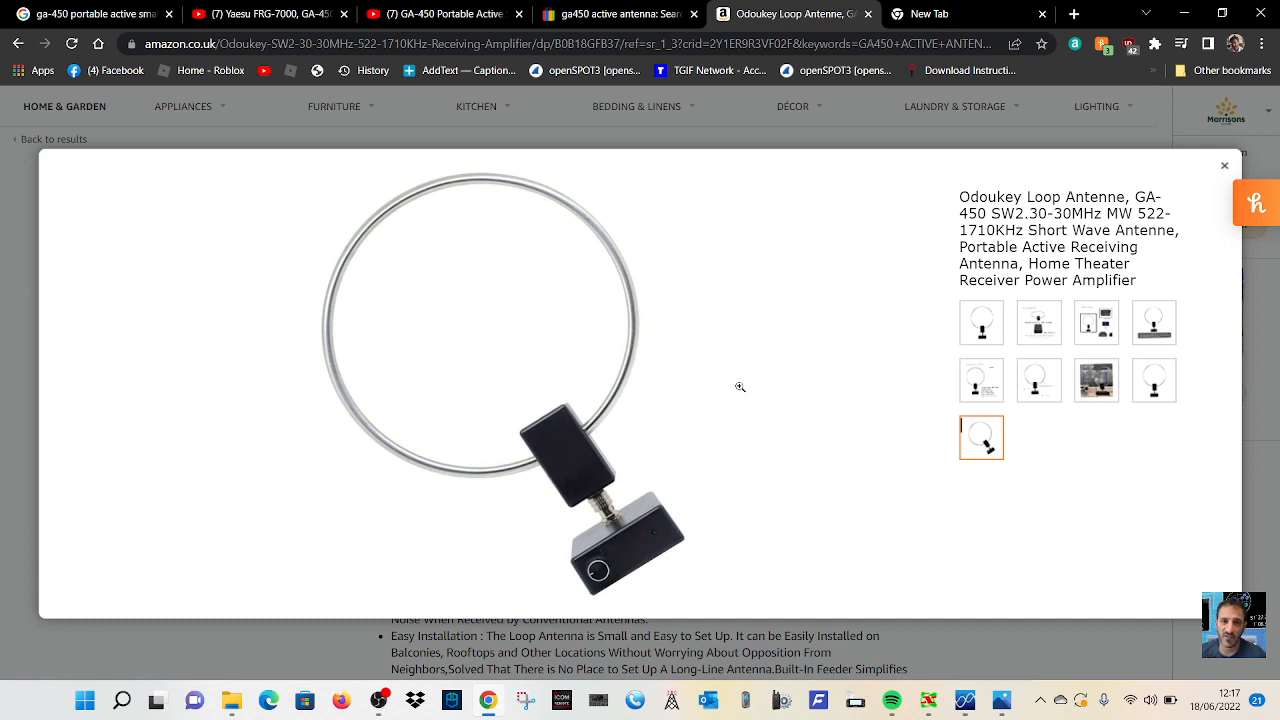
mouse_move(1050, 454)
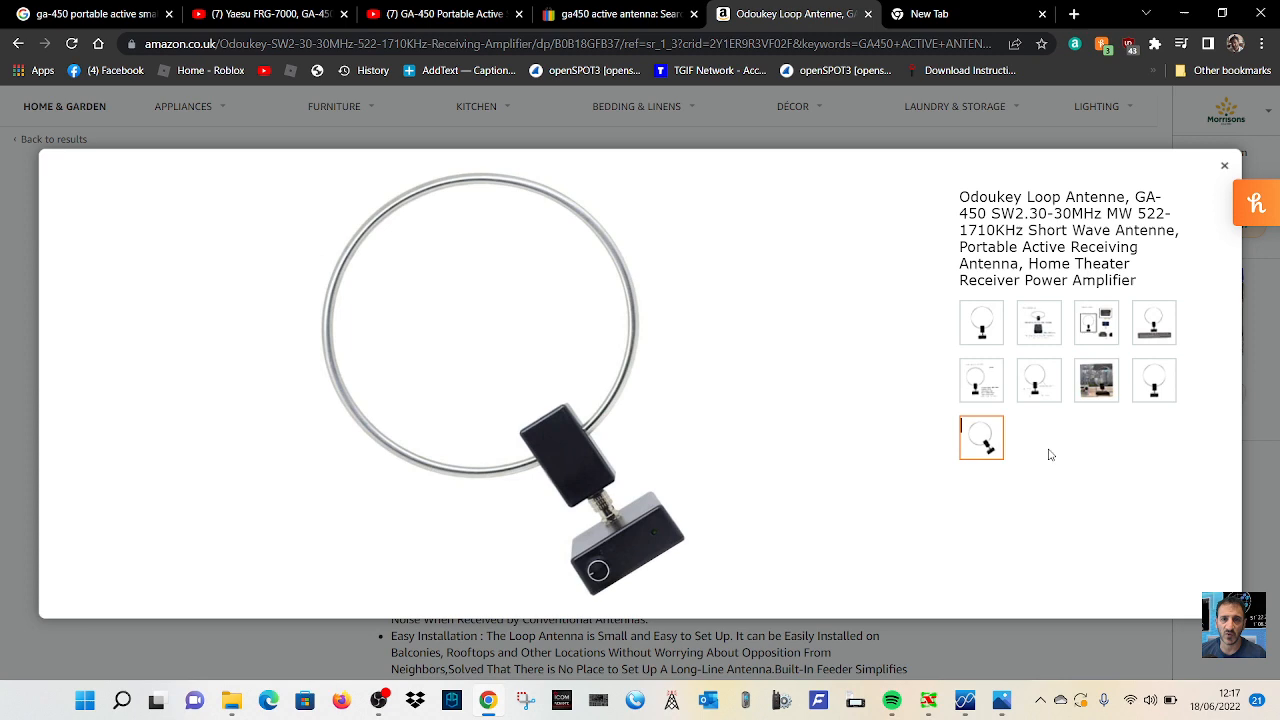
Step: View the frequency-range and main accessories photos, then switch to eBay's ga450 active antenna results
left_click(1153, 322)
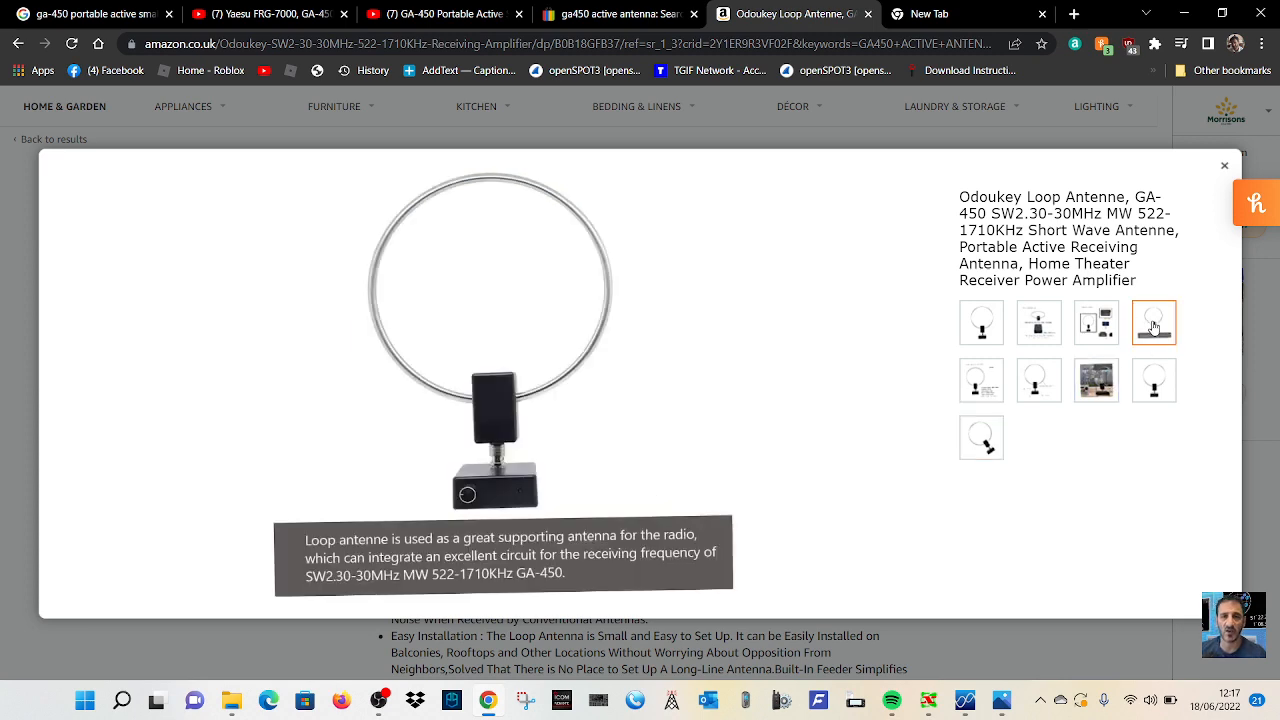
left_click(1038, 322)
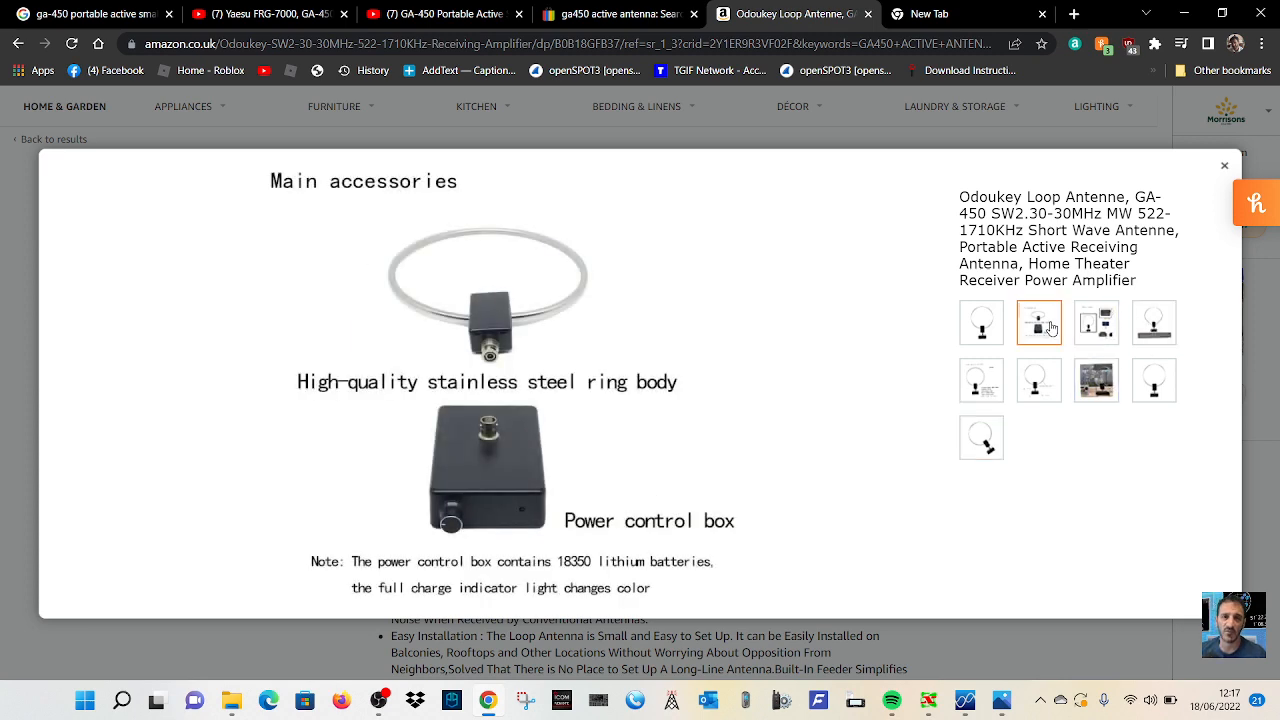
mouse_move(1140, 308)
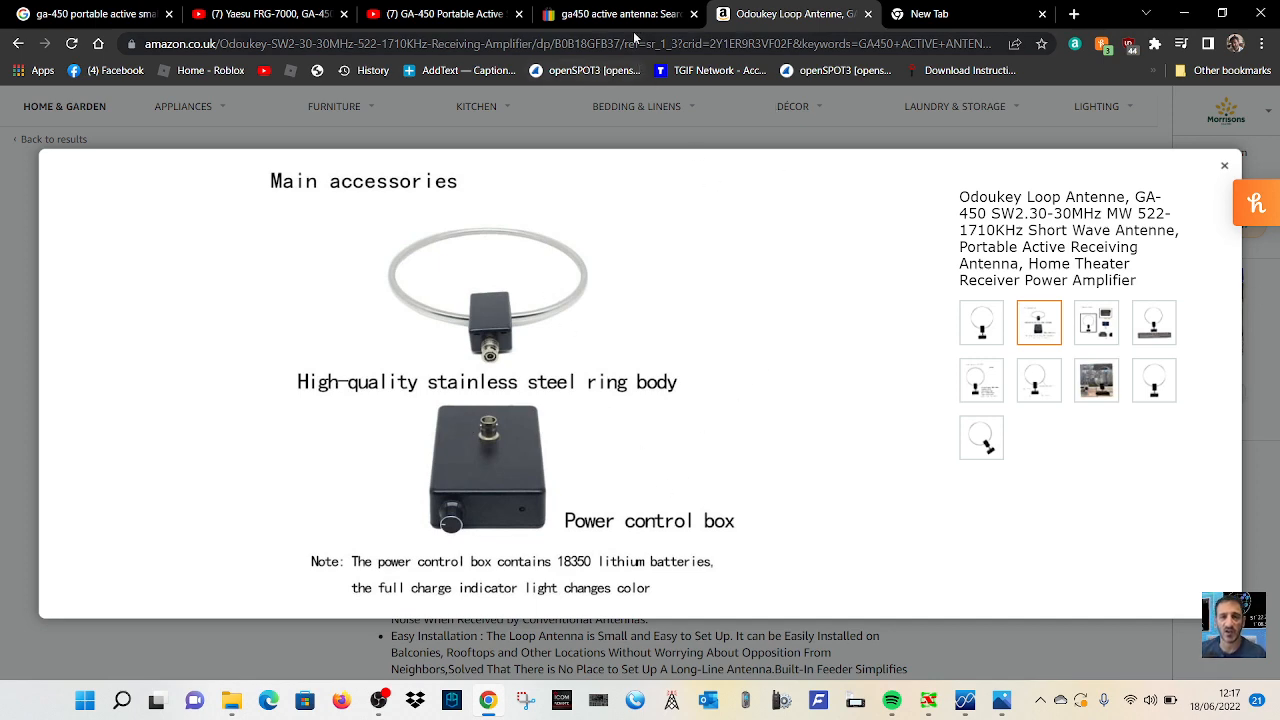
left_click(615, 14)
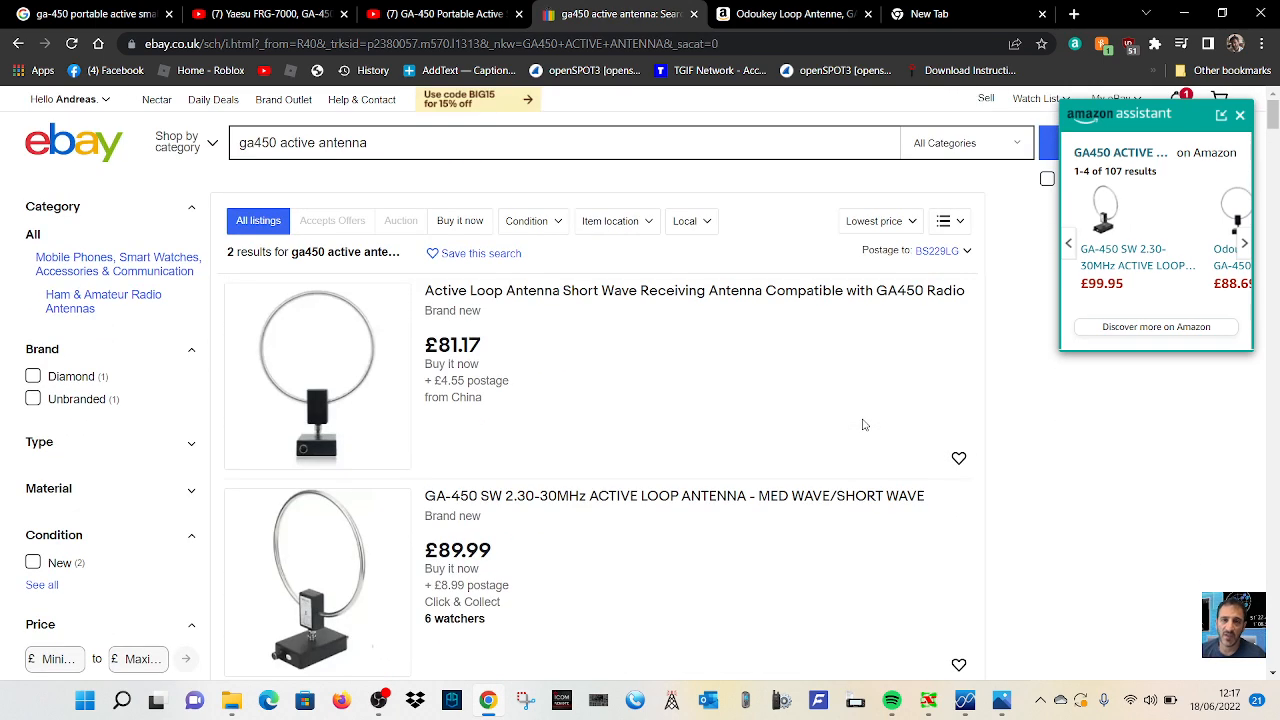
Step: Revisit the Amazon listing, the Yaesu FRG-7000 video, and the GA-450 Portable Active video
left_click(790, 14)
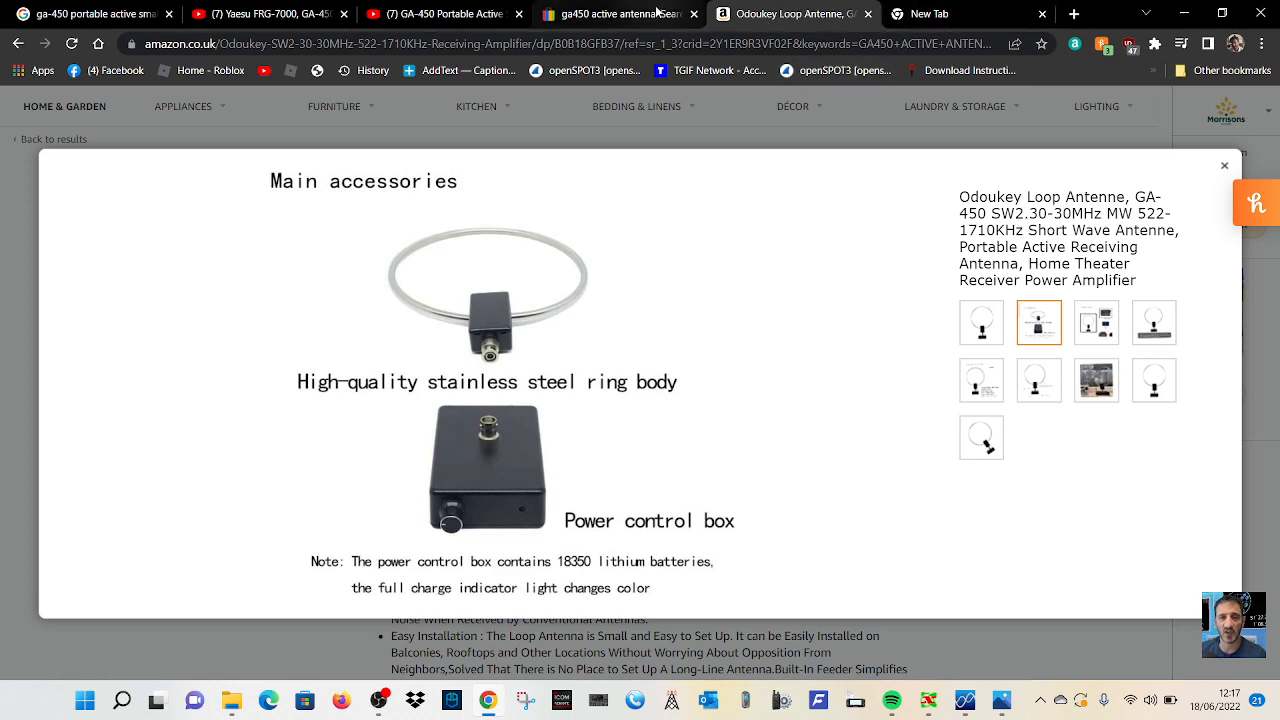
left_click(615, 14)
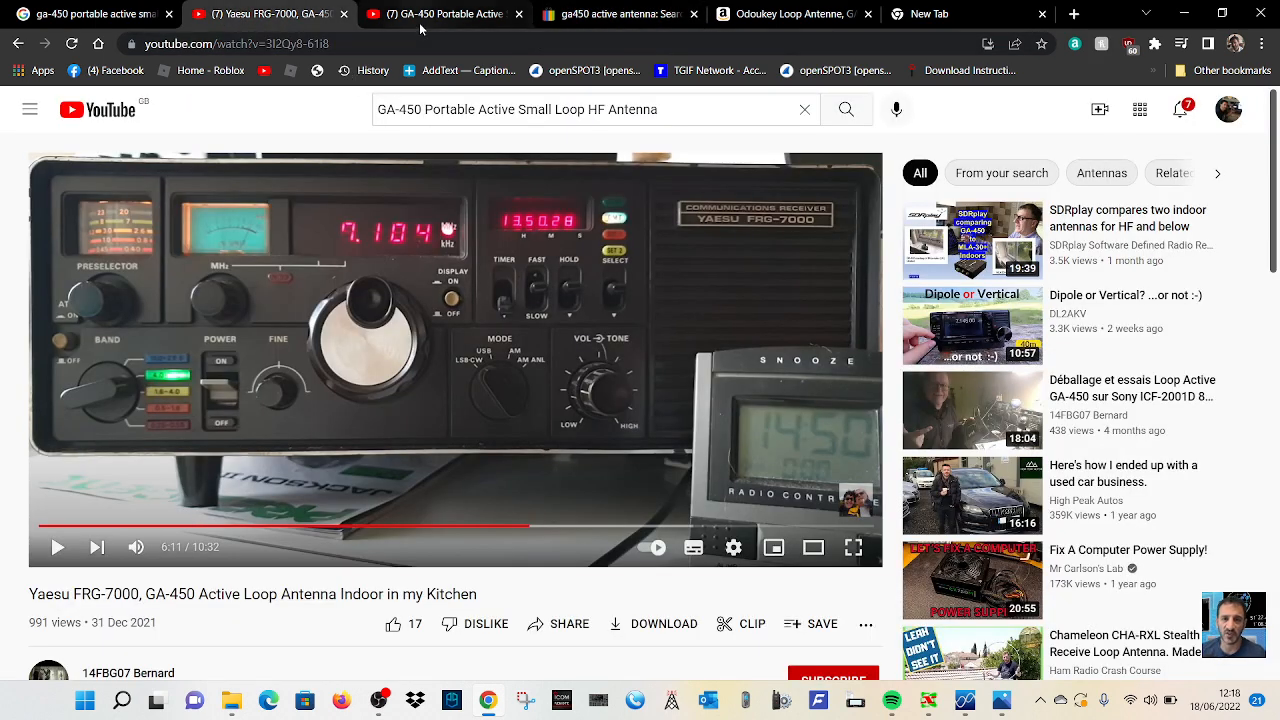
left_click(440, 13)
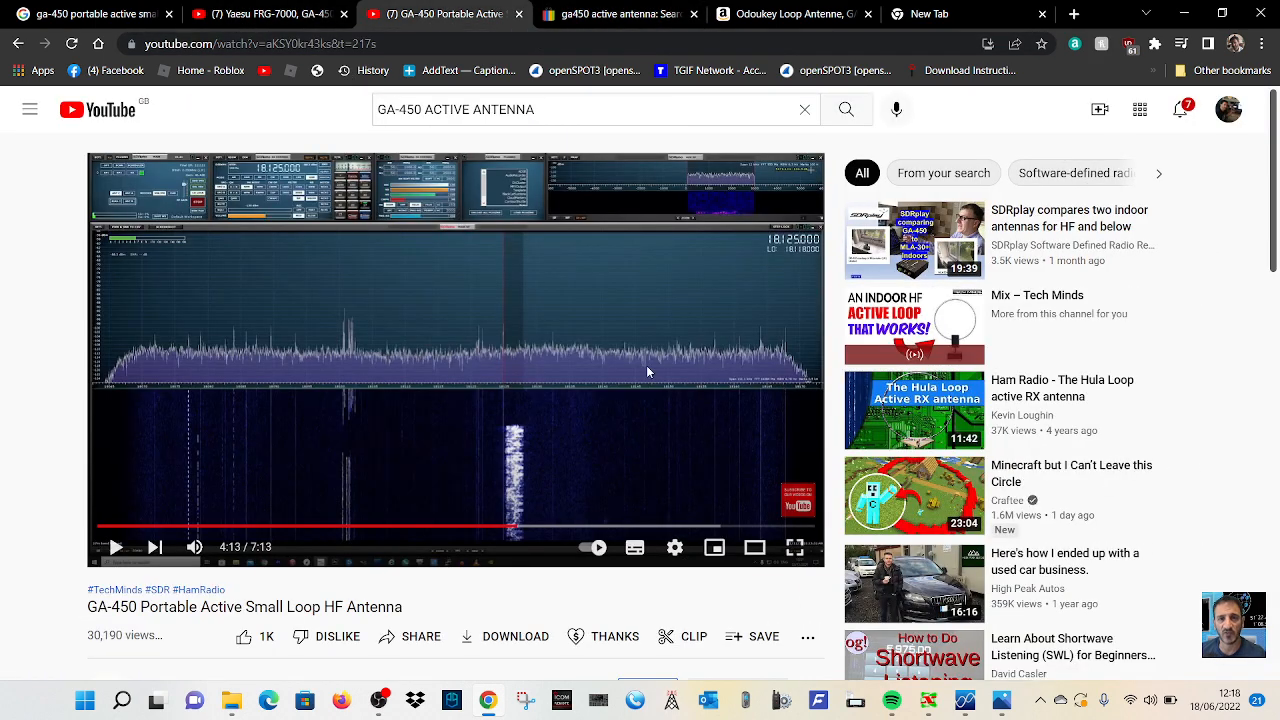
mouse_move(379, 390)
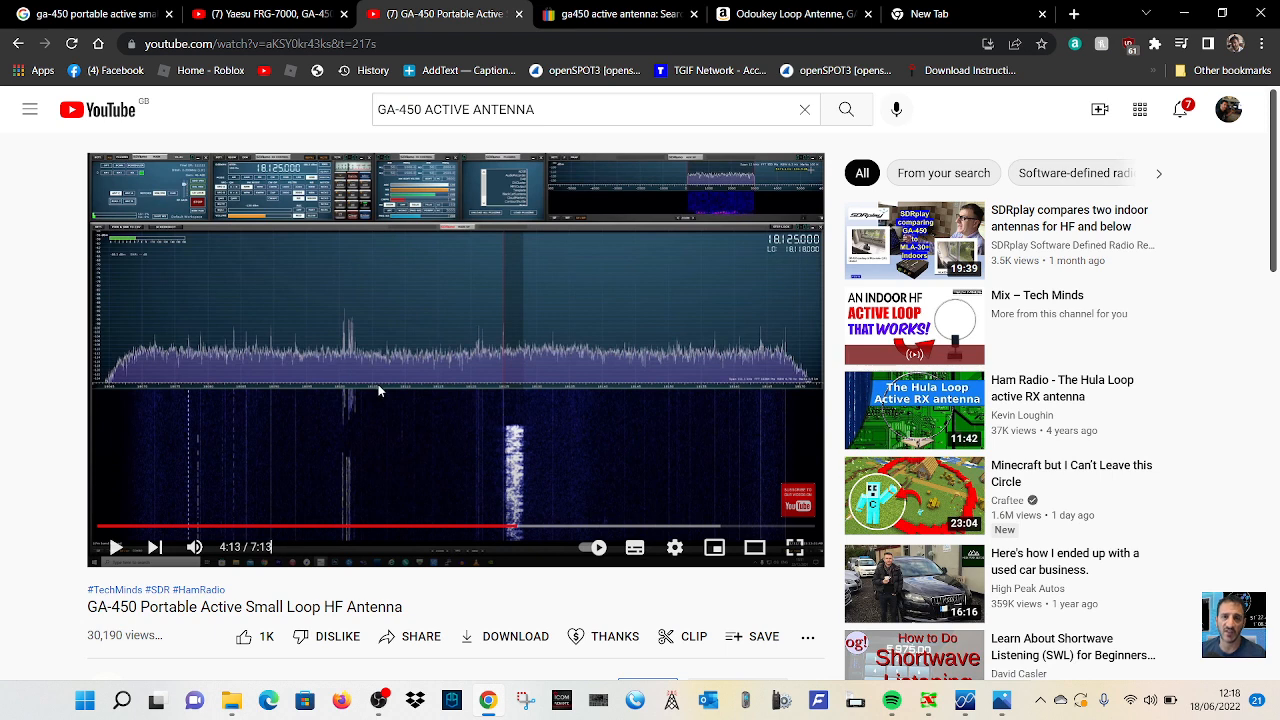